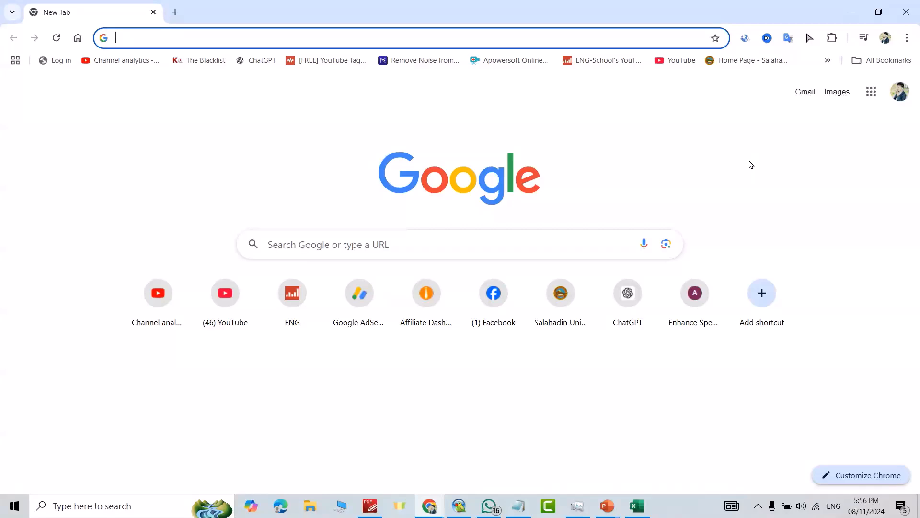
{"action": "mouse_move", "coordinate": [901, 117]}
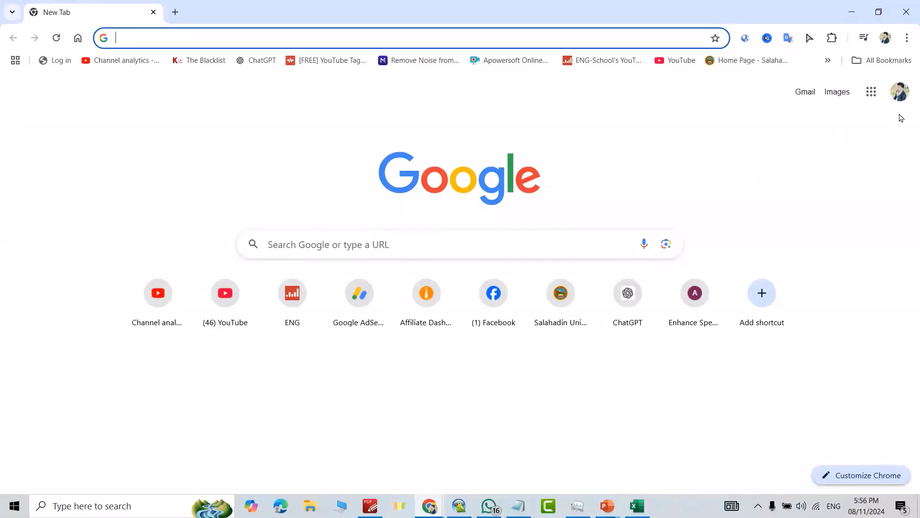
{"action": "mouse_move", "coordinate": [916, 218]}
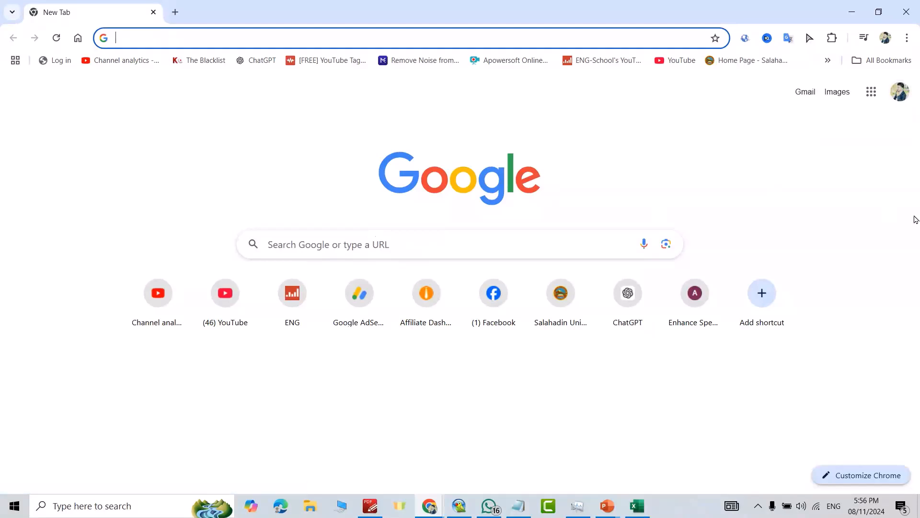
Step: Launch Google Forms from the Google apps panel on the New Tab page
{"action": "left_click", "coordinate": [870, 92]}
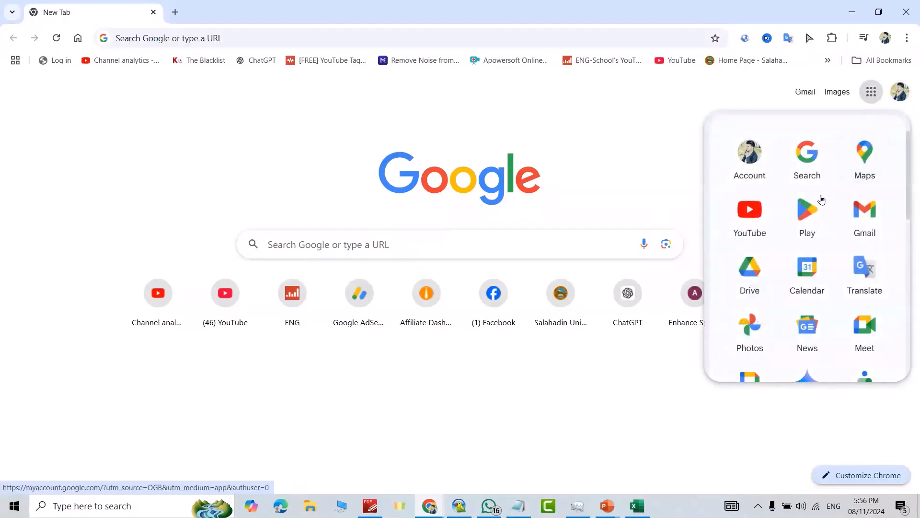
{"action": "scroll", "scroll_direction": "down", "scroll_amount": 3}
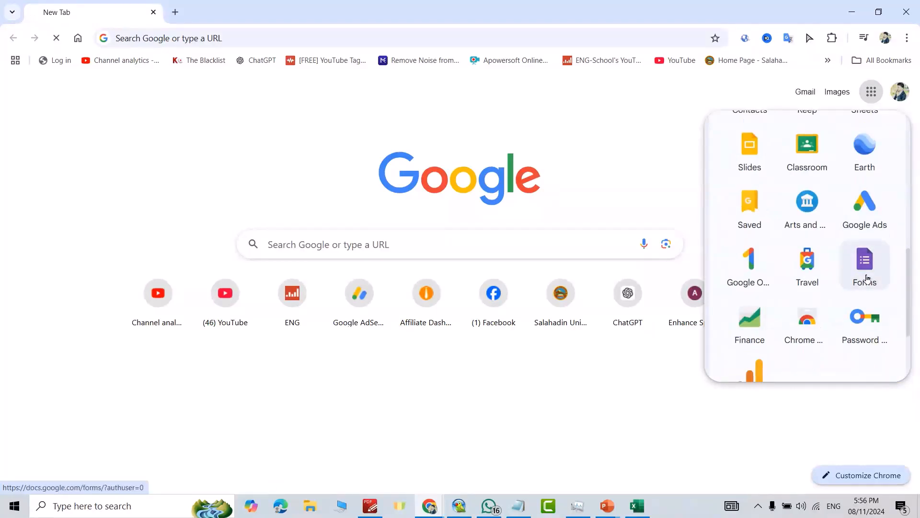
{"action": "left_click", "coordinate": [864, 259]}
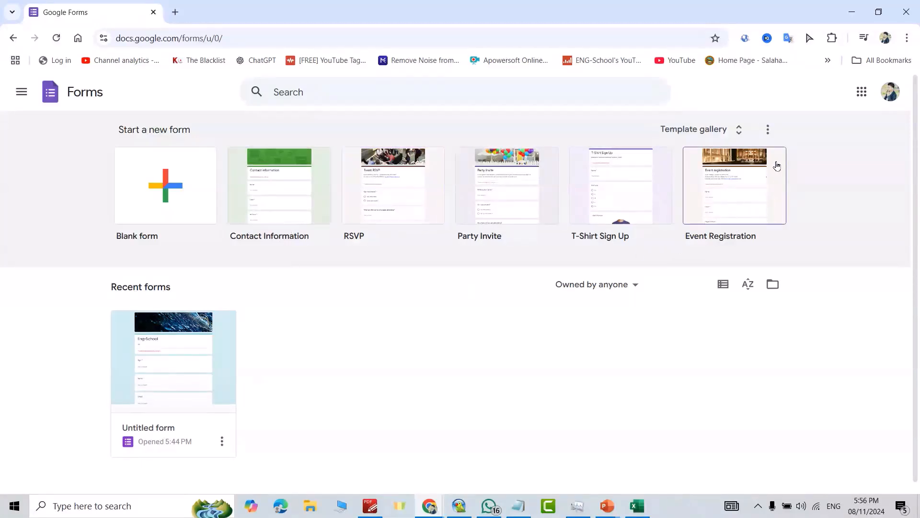
Step: Start a new blank form from the template gallery
{"action": "left_click", "coordinate": [703, 130]}
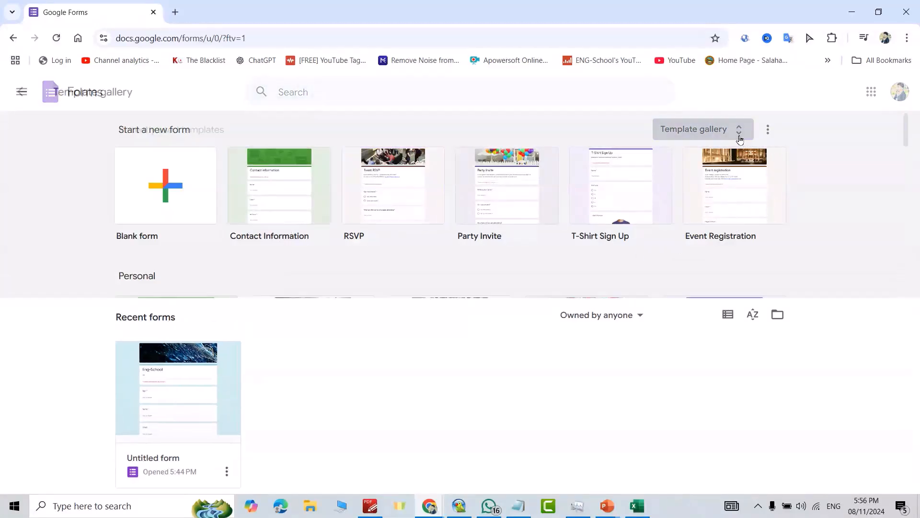
{"action": "left_click", "coordinate": [702, 129]}
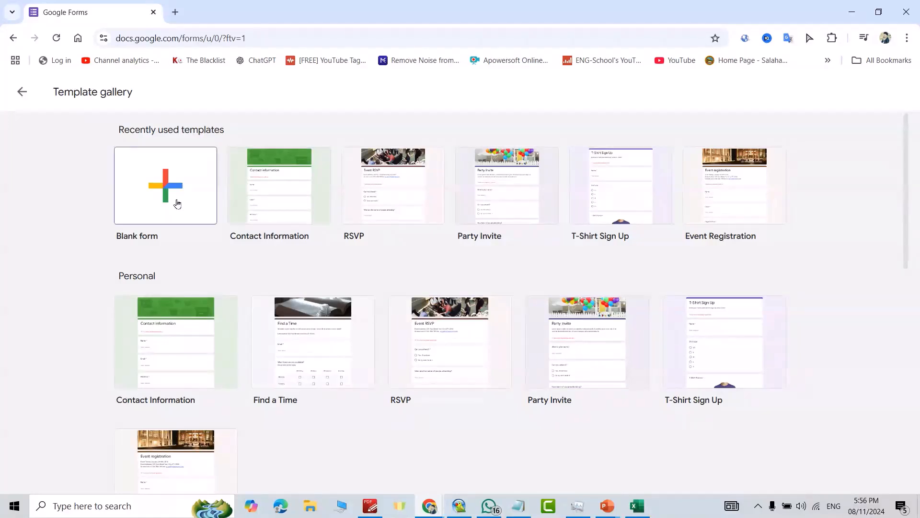
{"action": "left_click", "coordinate": [165, 186]}
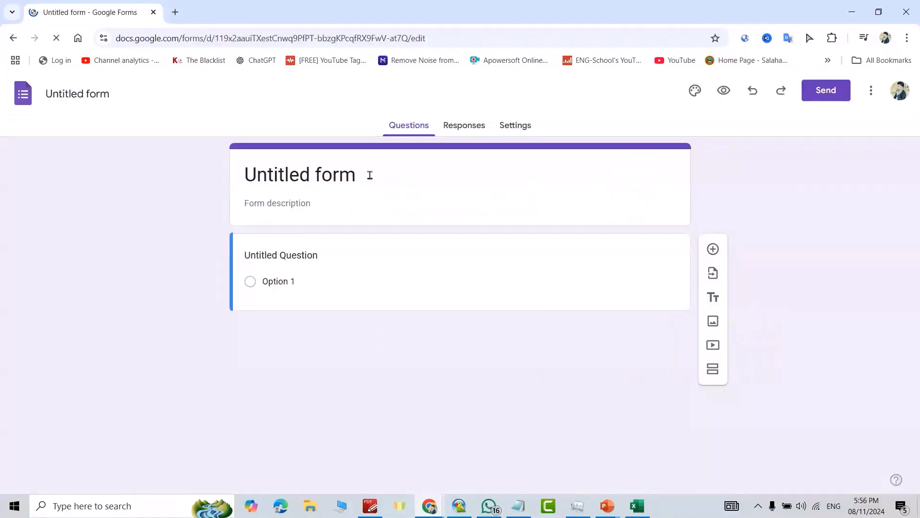
Step: Title the form School with description XYZ and make the Name question short answer
{"action": "double_click", "coordinate": [300, 174]}
{"action": "type", "text": "School"}
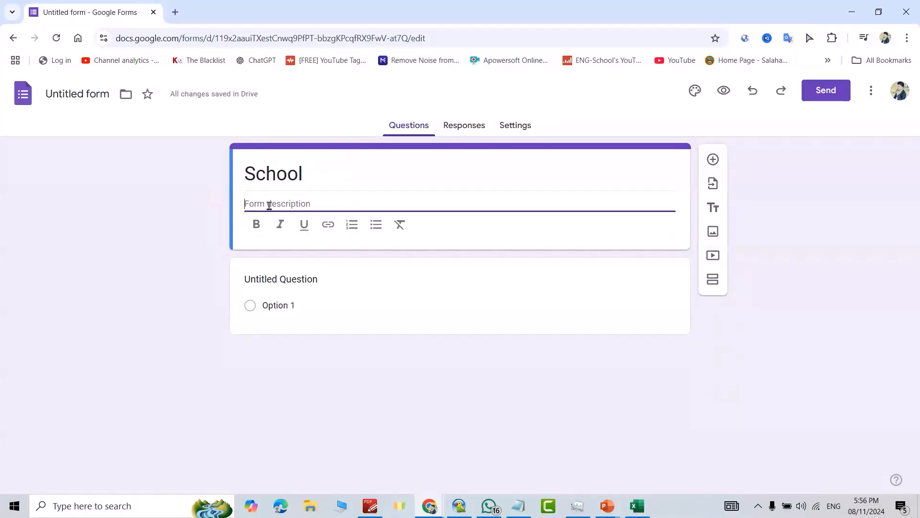
{"action": "type", "text": "XYZ"}
{"action": "left_click", "coordinate": [373, 279]}
{"action": "type", "text": "N"}
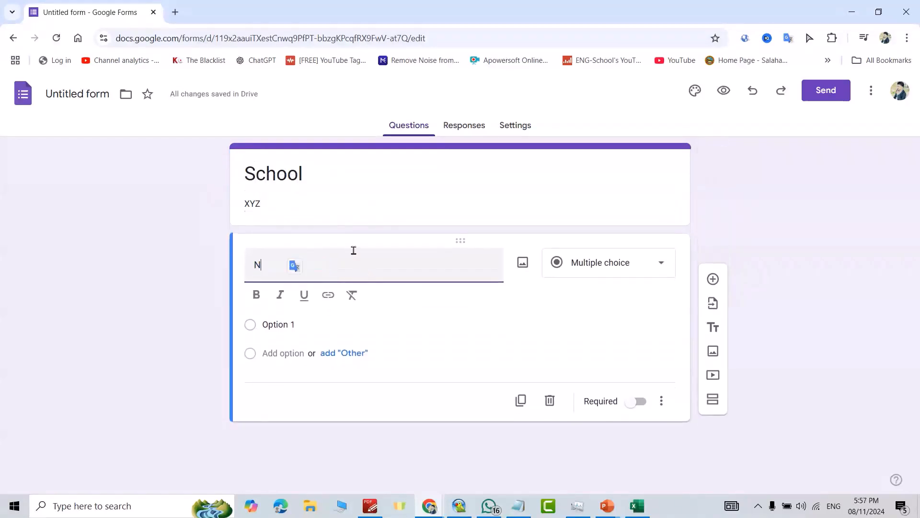
{"action": "left_click", "coordinate": [609, 262]}
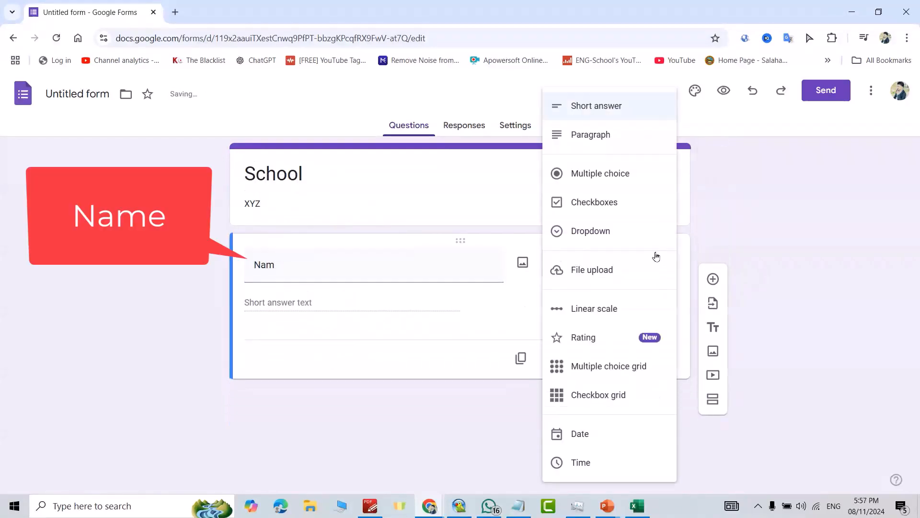
{"action": "left_click", "coordinate": [596, 106]}
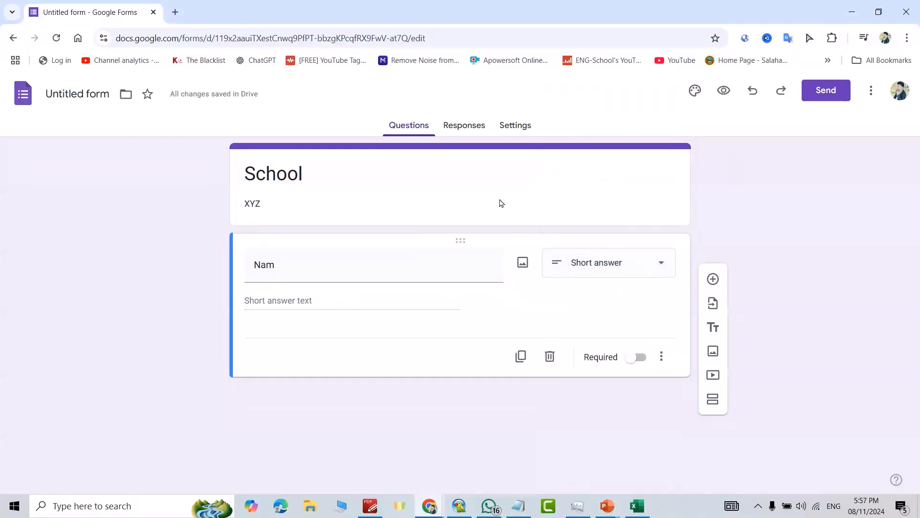
{"action": "mouse_move", "coordinate": [758, 257]}
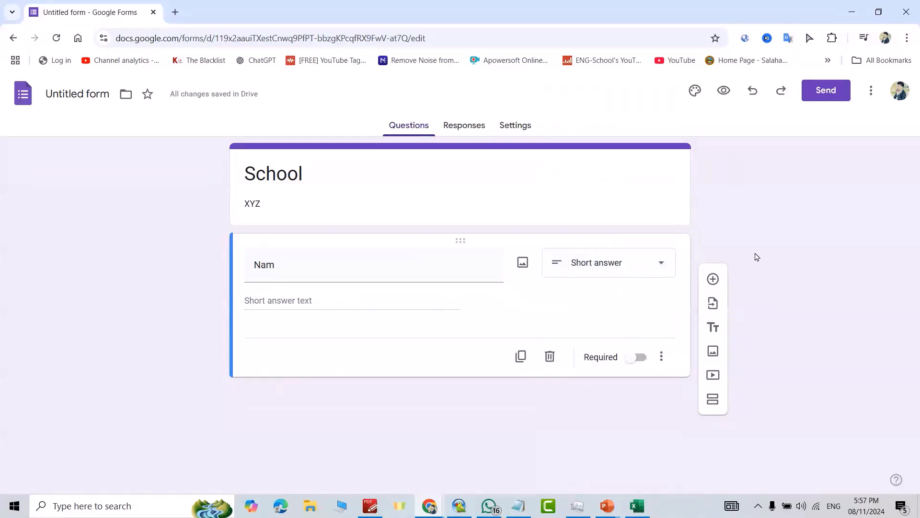
{"action": "mouse_move", "coordinate": [714, 280]}
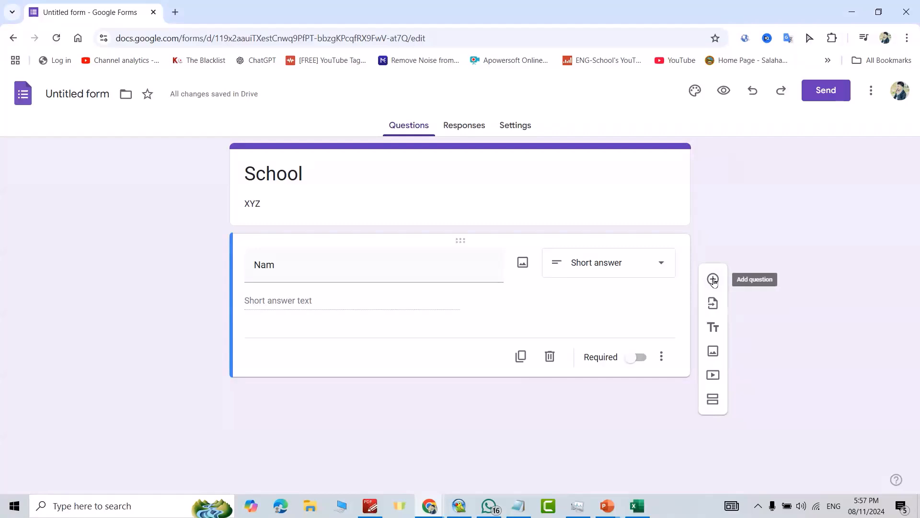
Step: Add a multiple-choice Hobbies question with options Sport and Movies
{"action": "left_click", "coordinate": [714, 280]}
{"action": "type", "text": "Hobbies"}
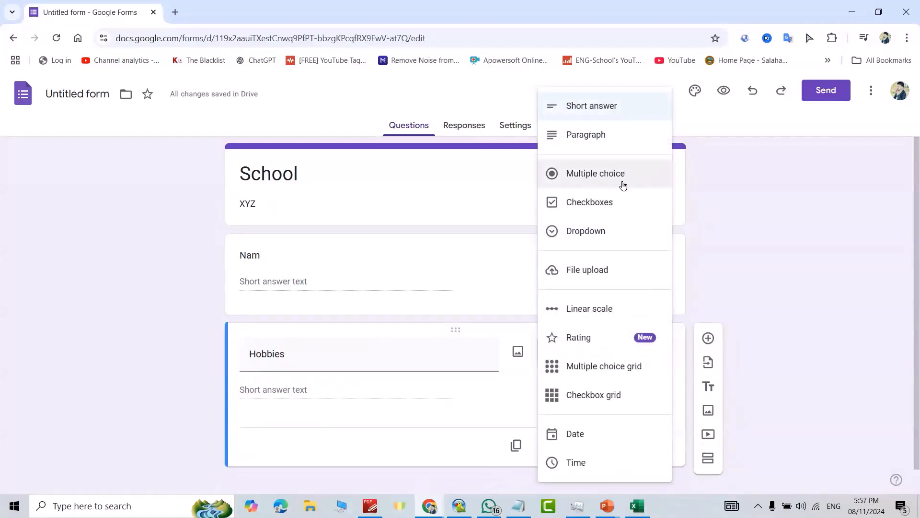
{"action": "left_click", "coordinate": [596, 173]}
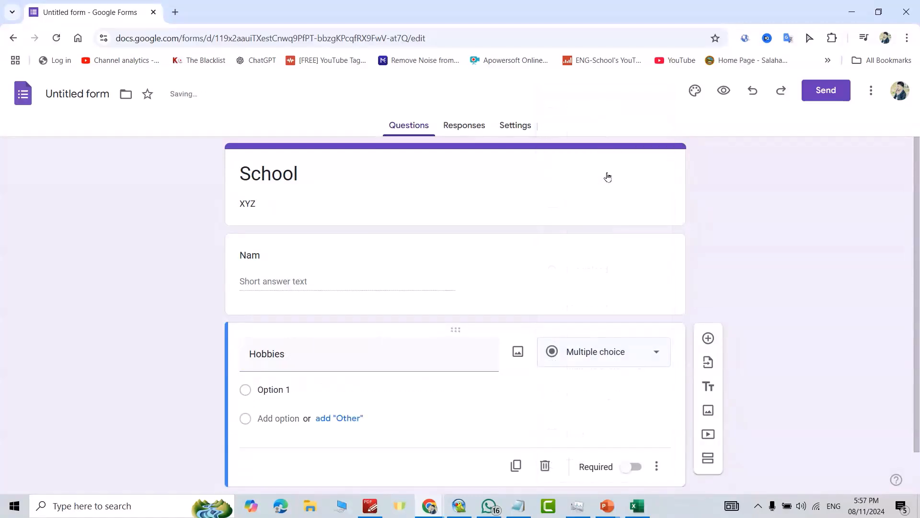
{"action": "left_click", "coordinate": [274, 389]}
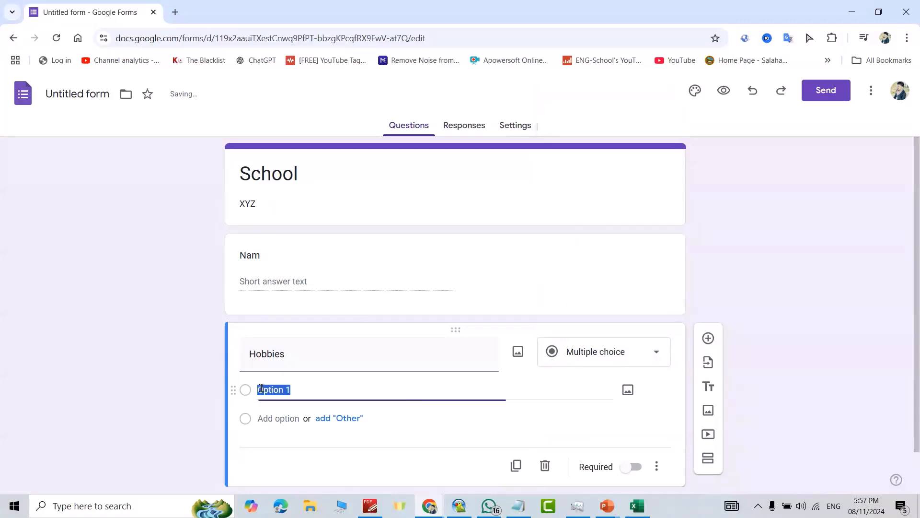
{"action": "type", "text": "Sport"}
{"action": "left_click", "coordinate": [303, 418]}
{"action": "type", "text": "Movies"}
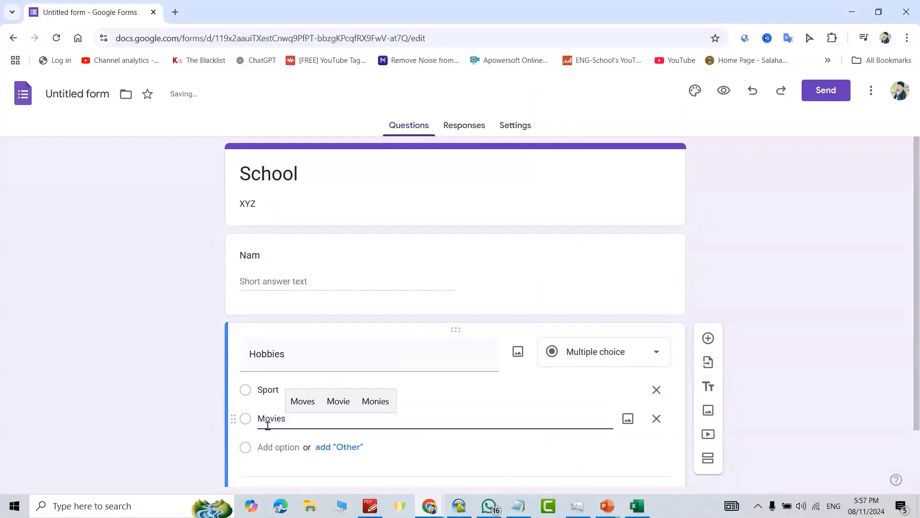
{"action": "mouse_move", "coordinate": [708, 362]}
{"action": "type", "text": "Trip"}
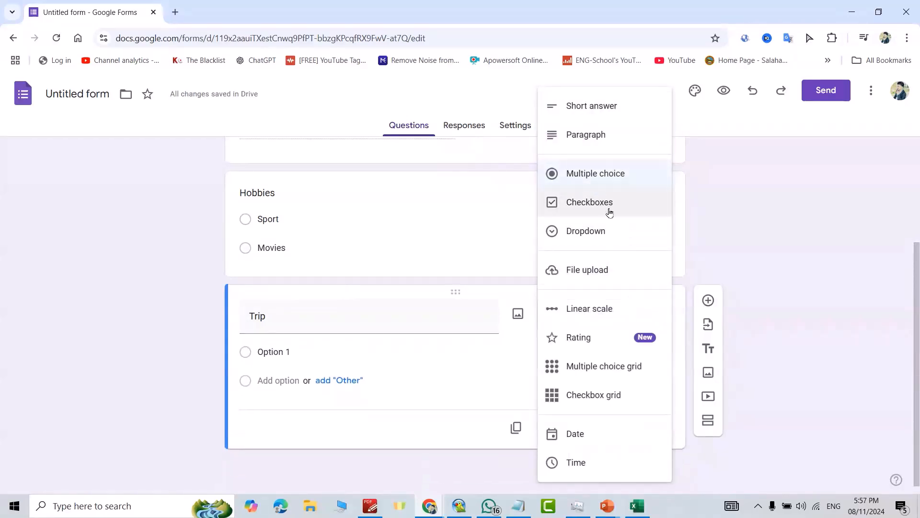
Step: Make Trip a checkbox question with options Mountains and Lakes
{"action": "left_click", "coordinate": [589, 202]}
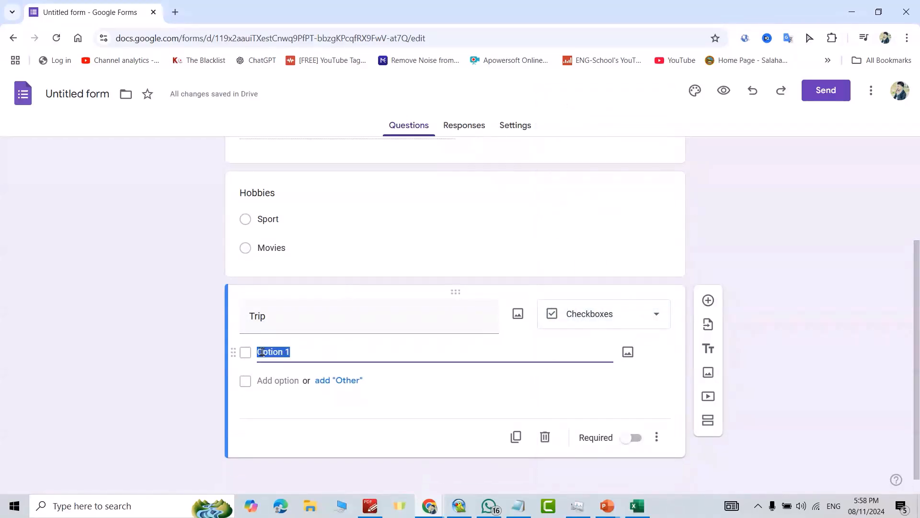
{"action": "type", "text": "Mountains"}
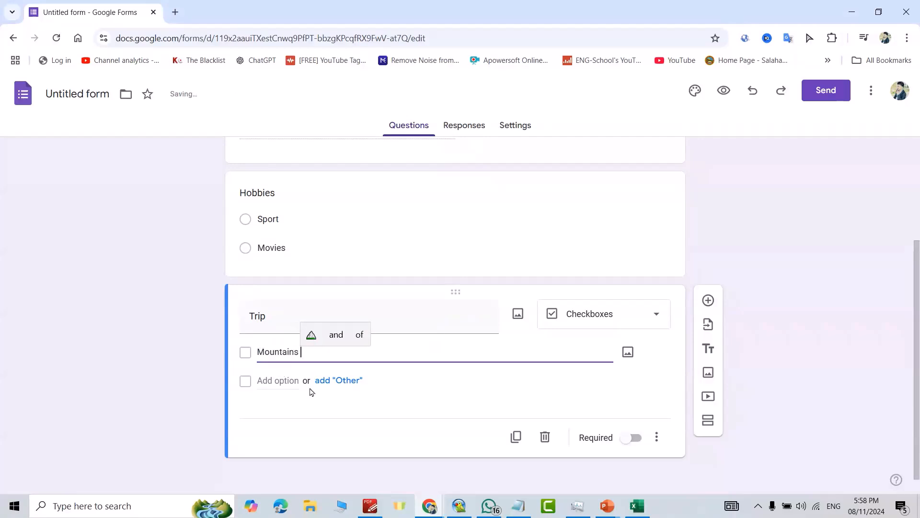
{"action": "type", "text": "Lakes"}
{"action": "type", "text": "Describe"}
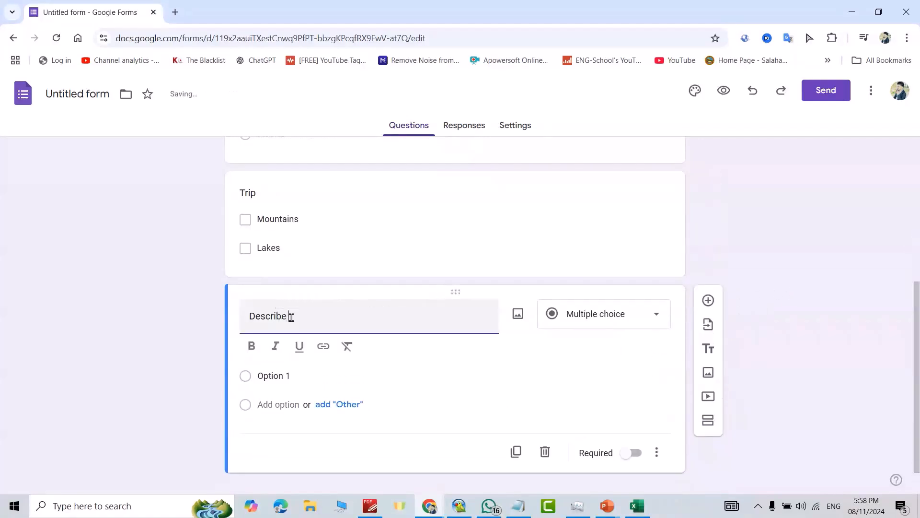
Step: Make Describe yourself a paragraph question and bring up the Theme panel
{"action": "left_click", "coordinate": [604, 313]}
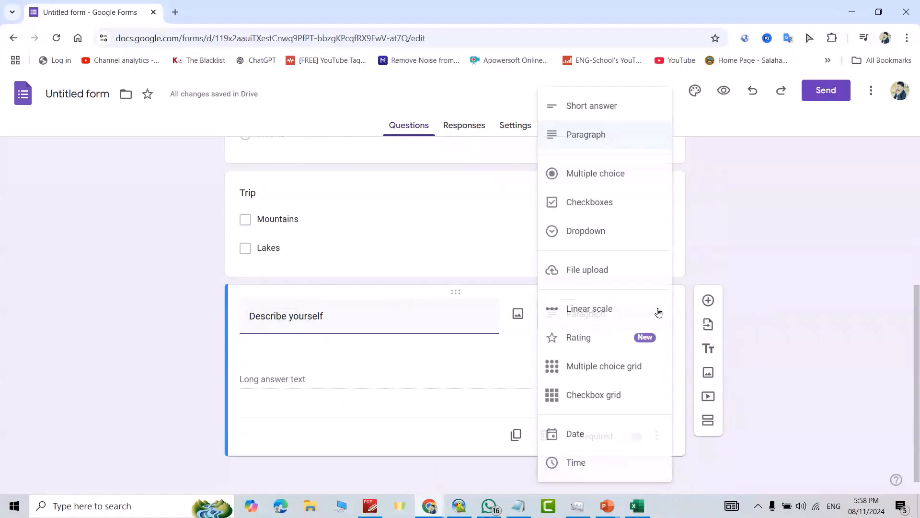
{"action": "left_click", "coordinate": [586, 134]}
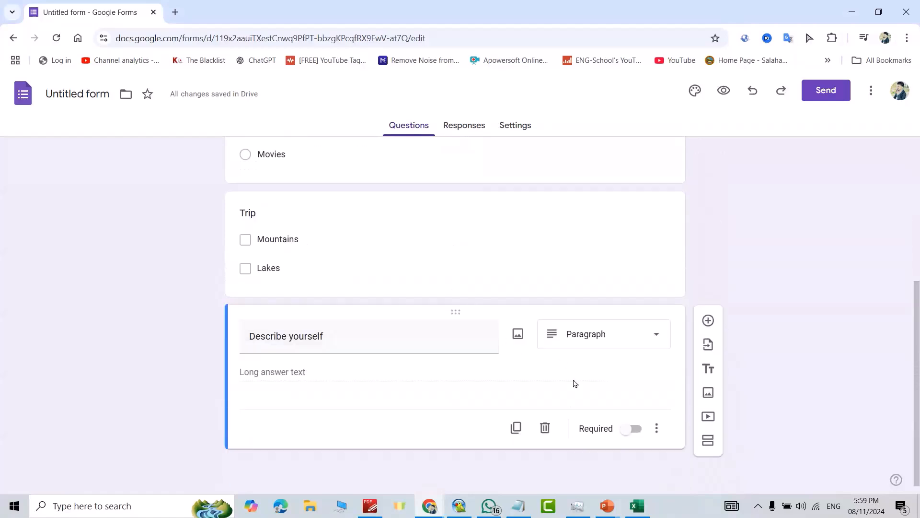
{"action": "left_click", "coordinate": [631, 429]}
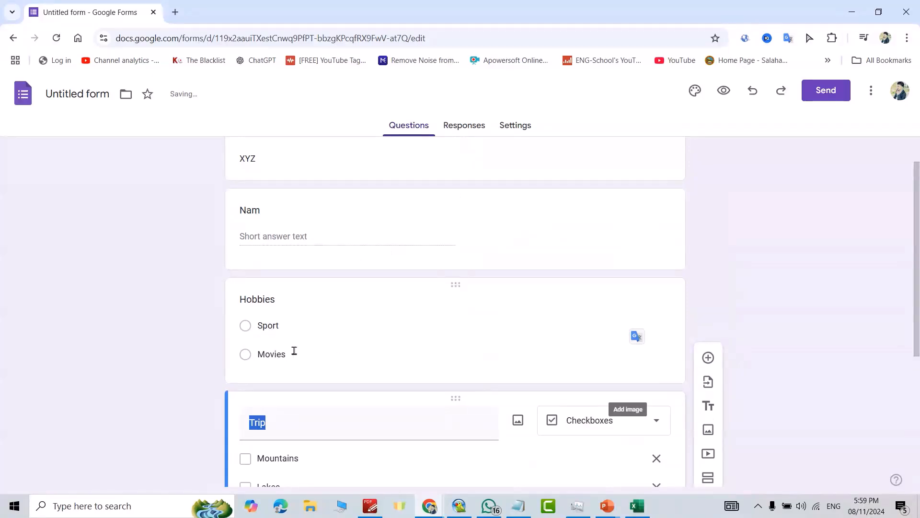
{"action": "left_click", "coordinate": [695, 90]}
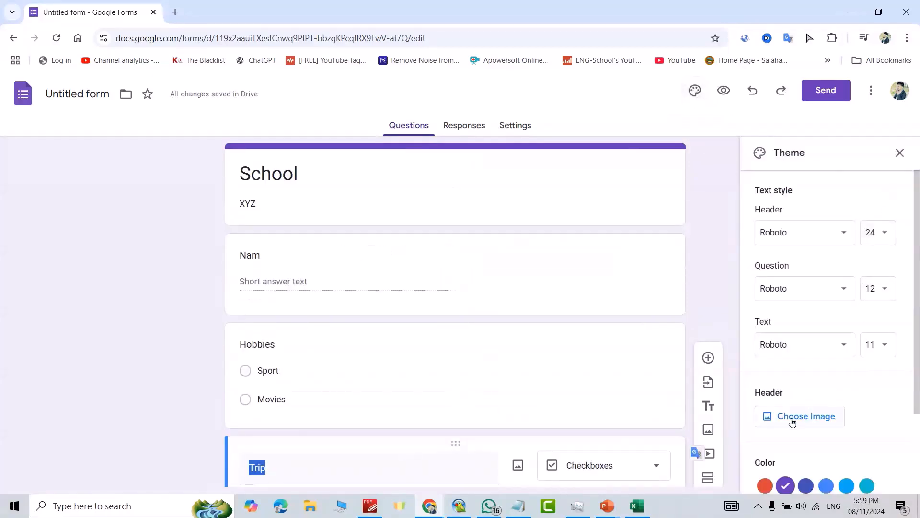
Step: Set the mountain ski-lift photo from Sports and games as the header image
{"action": "scroll", "scroll_direction": "down", "scroll_amount": 3}
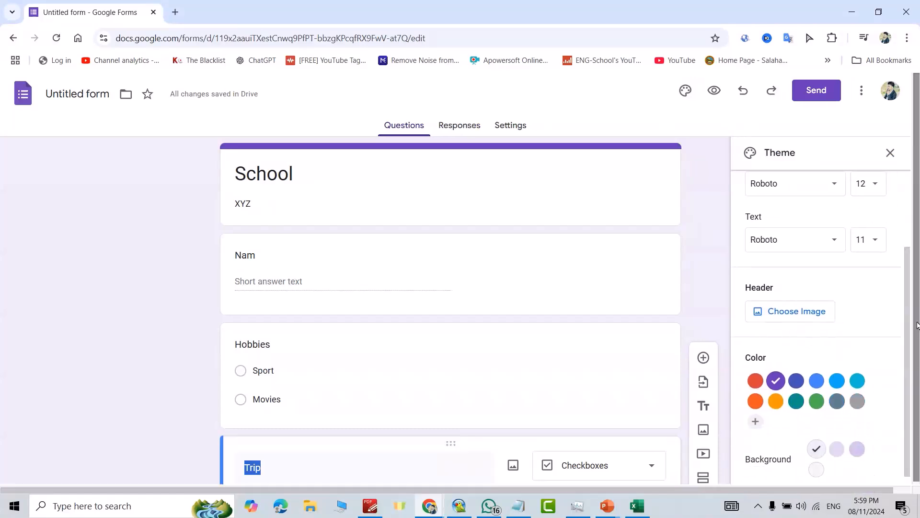
{"action": "left_click", "coordinate": [796, 310]}
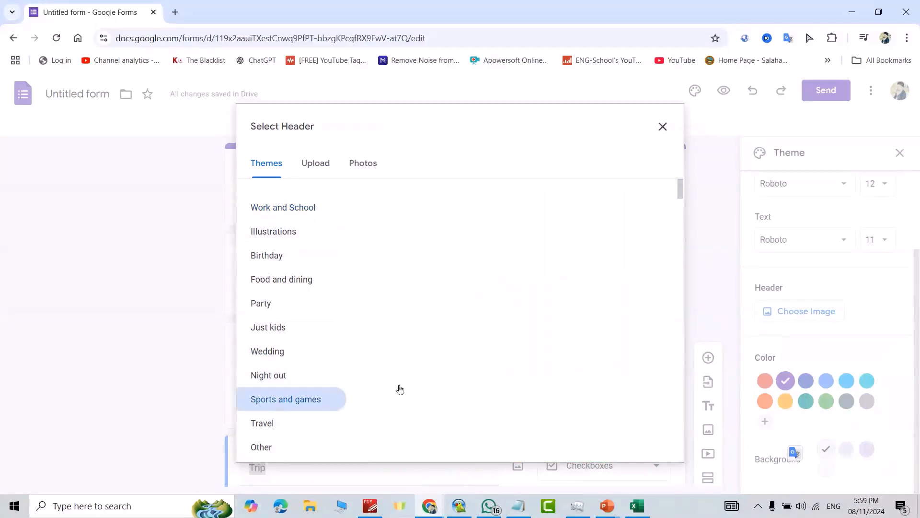
{"action": "left_click", "coordinate": [286, 399]}
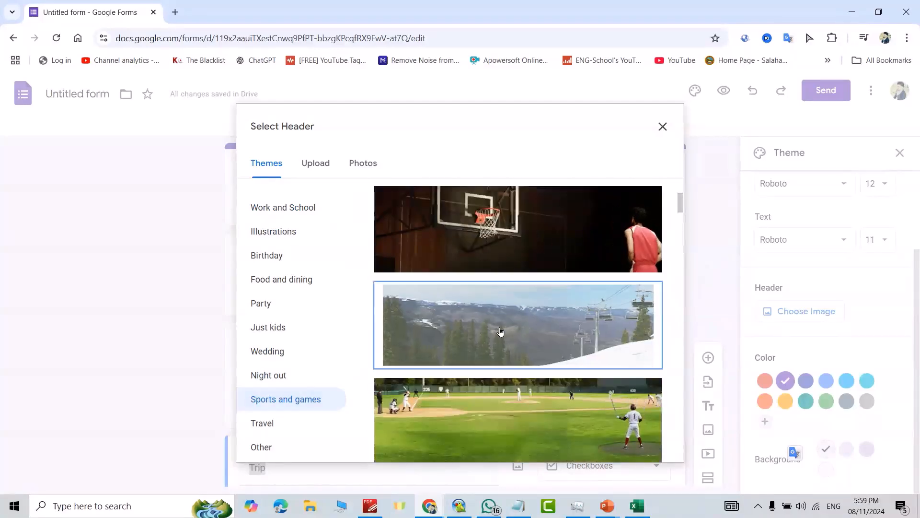
{"action": "left_click", "coordinate": [501, 332]}
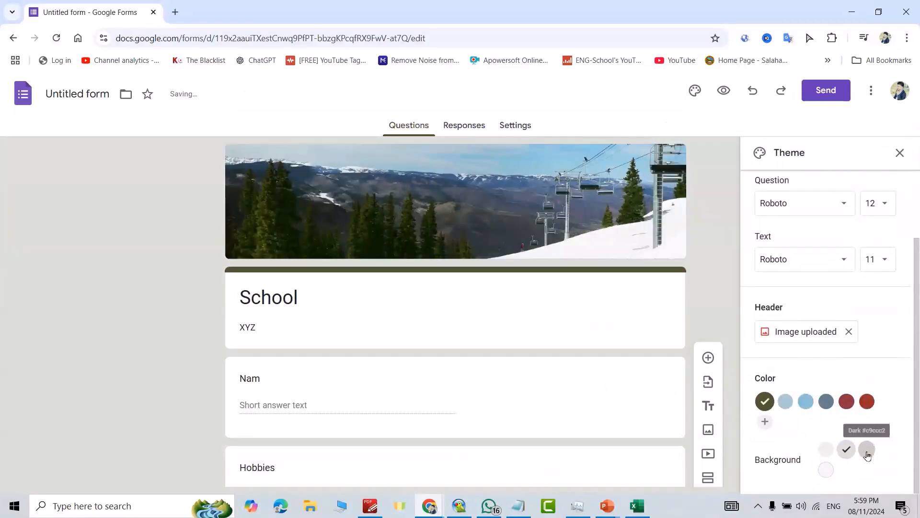
Step: Pick the darkest grey background swatch for the form theme
{"action": "left_click", "coordinate": [867, 448]}
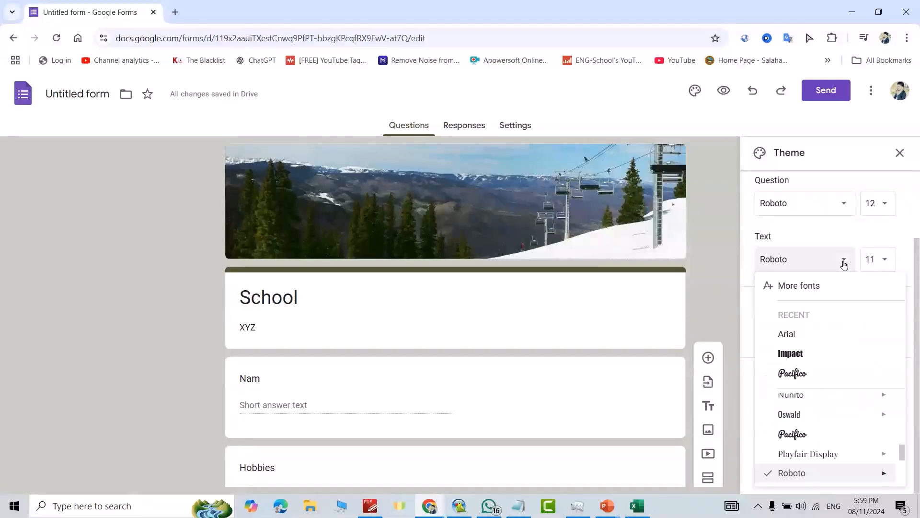
{"action": "mouse_move", "coordinate": [814, 422]}
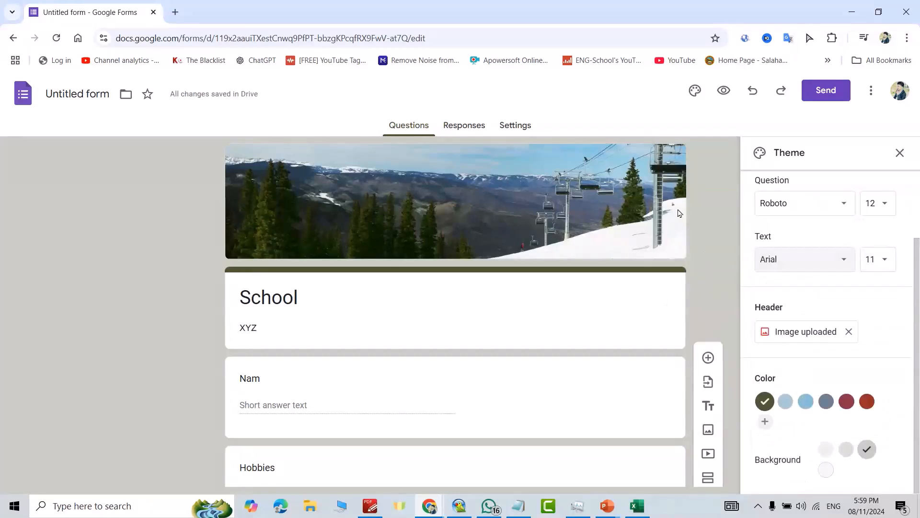
{"action": "mouse_move", "coordinate": [724, 91]}
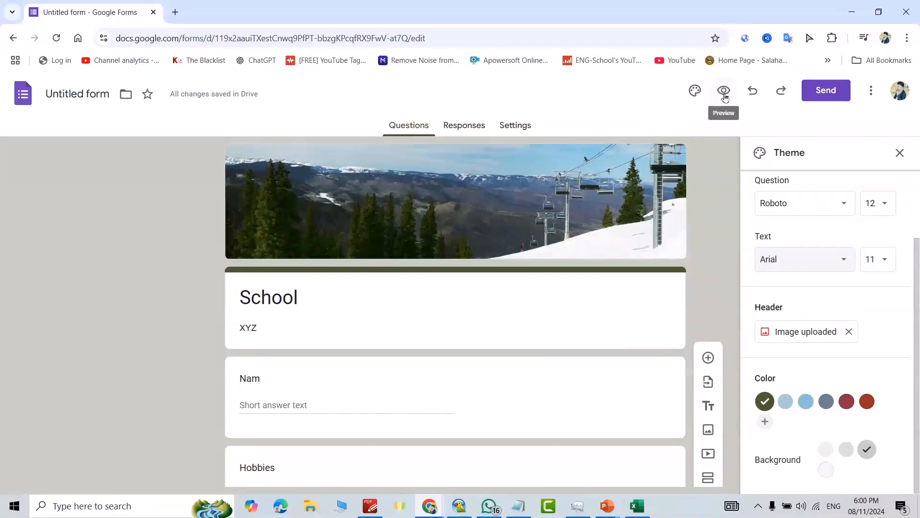
{"action": "left_click", "coordinate": [724, 90]}
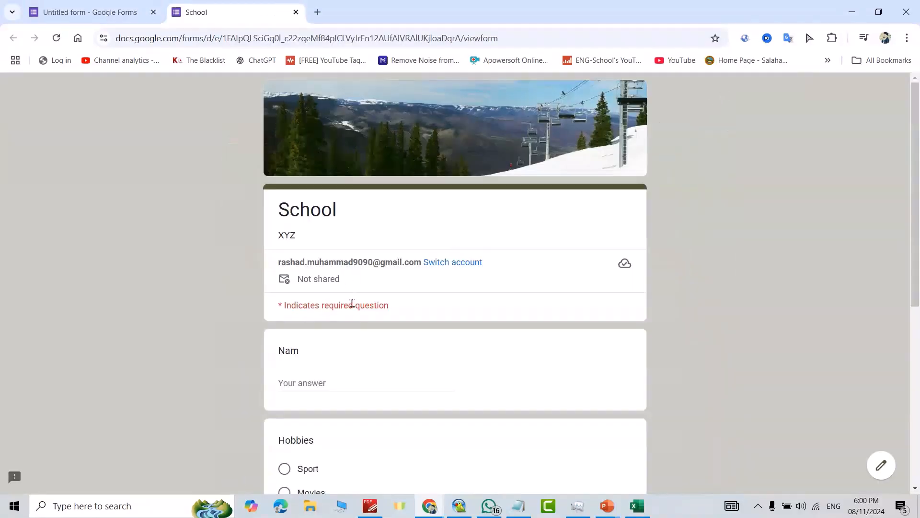
{"action": "scroll", "scroll_direction": "down", "scroll_amount": 3}
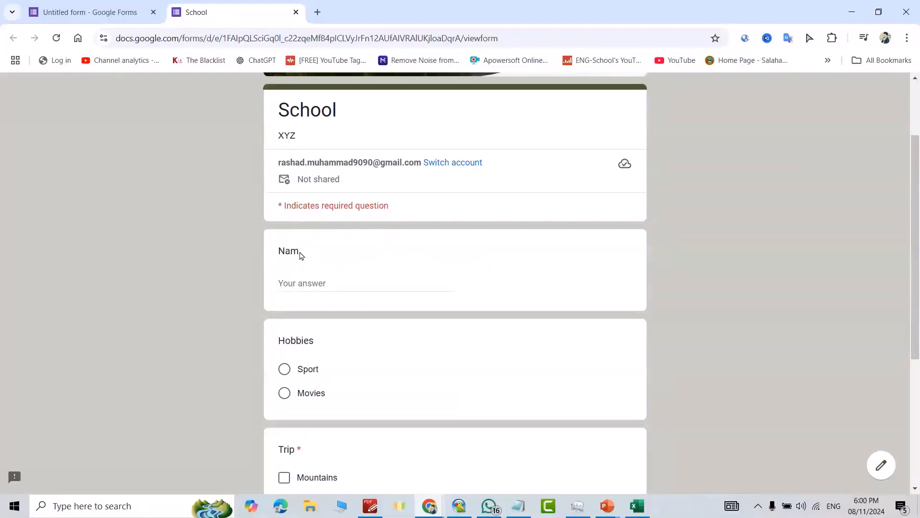
{"action": "scroll", "scroll_direction": "down", "scroll_amount": 3}
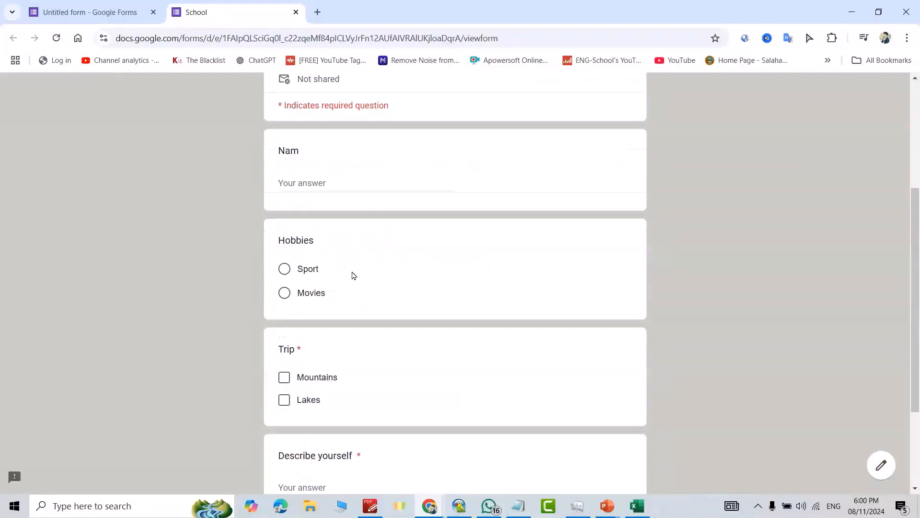
{"action": "scroll", "scroll_direction": "down", "scroll_amount": 3}
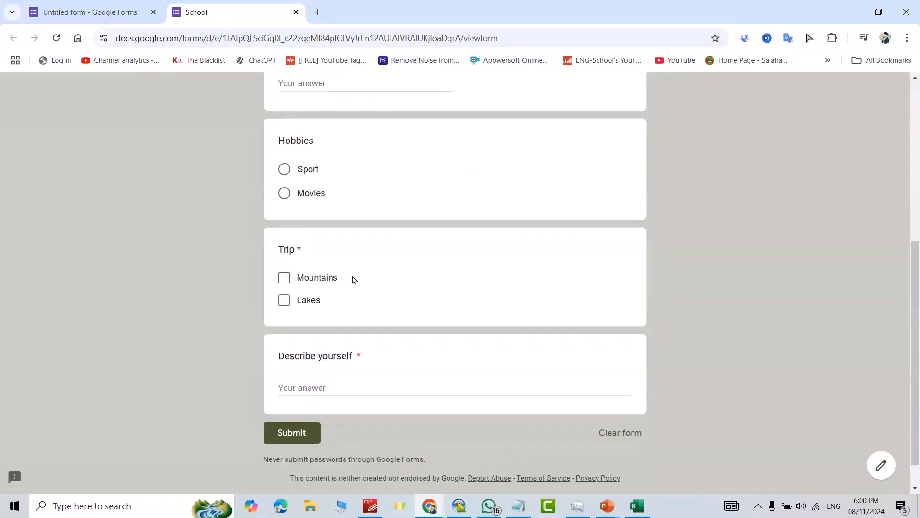
{"action": "mouse_move", "coordinate": [349, 379]}
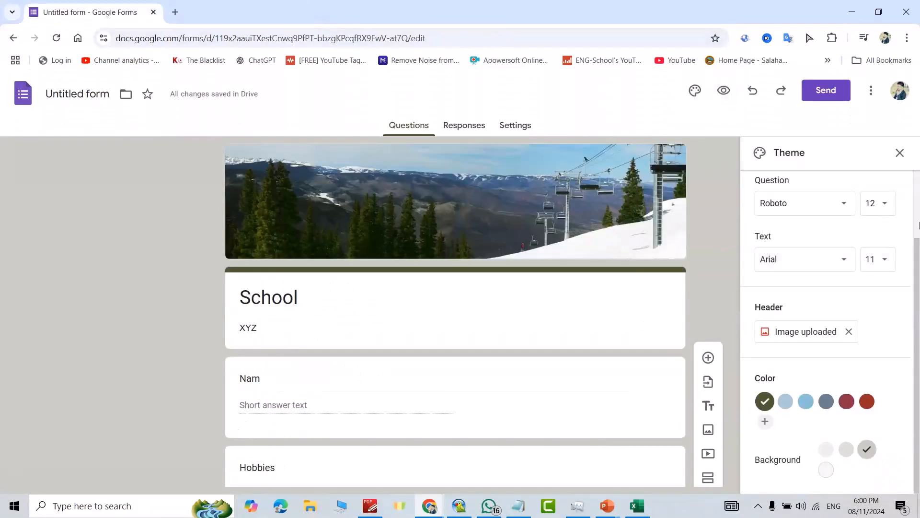
Step: Generate the shortened share link forms.gle/6kaNvCwMUwE5Hnae8, then dismiss the Send dialog
{"action": "left_click", "coordinate": [826, 90]}
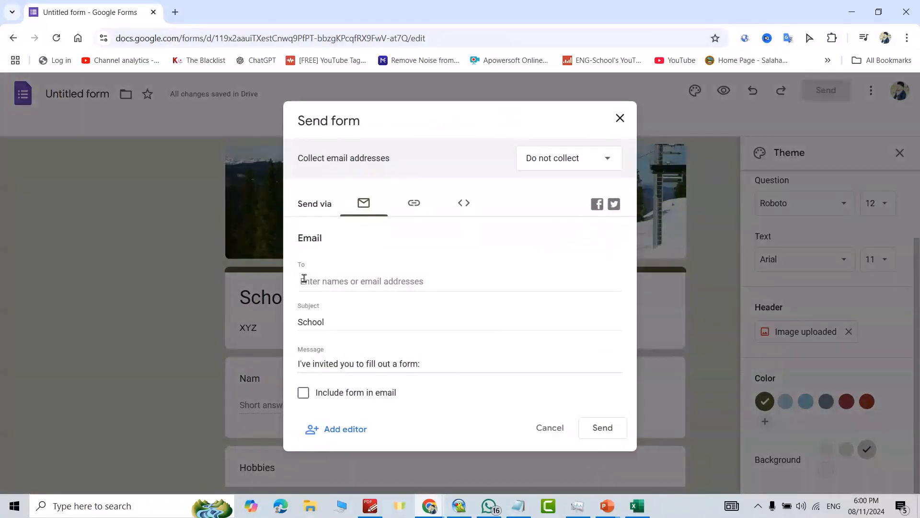
{"action": "mouse_move", "coordinate": [412, 283]}
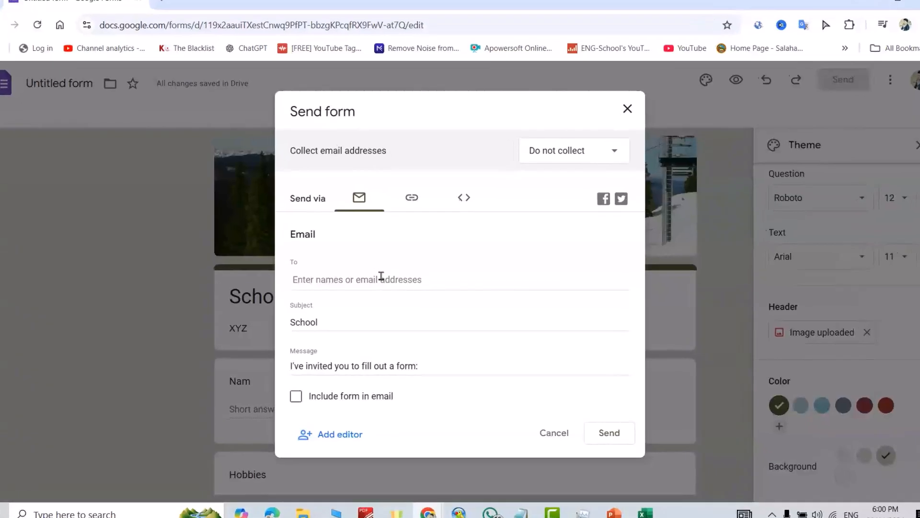
{"action": "left_click", "coordinate": [411, 198]}
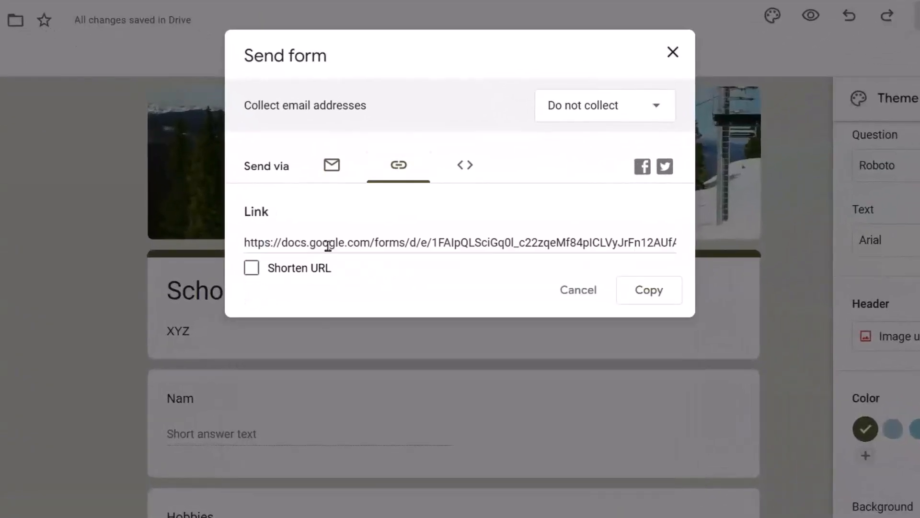
{"action": "mouse_move", "coordinate": [444, 237]}
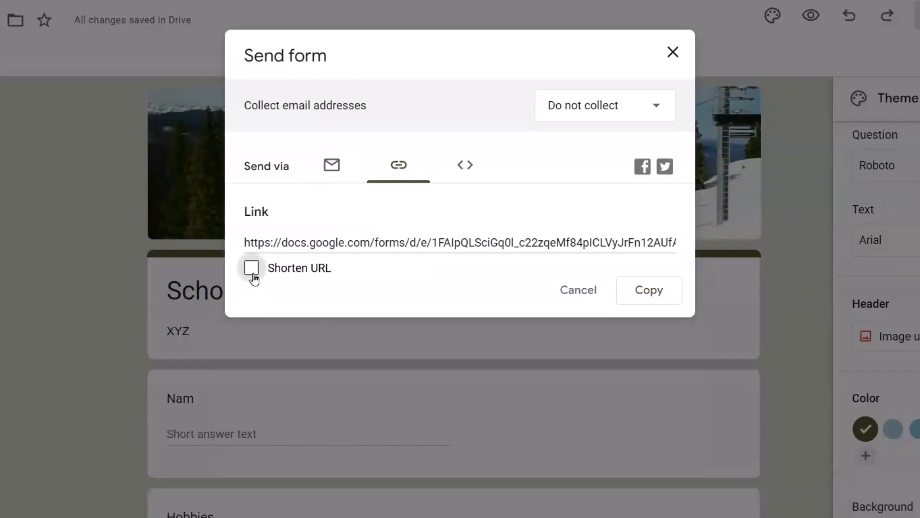
{"action": "left_click", "coordinate": [251, 268]}
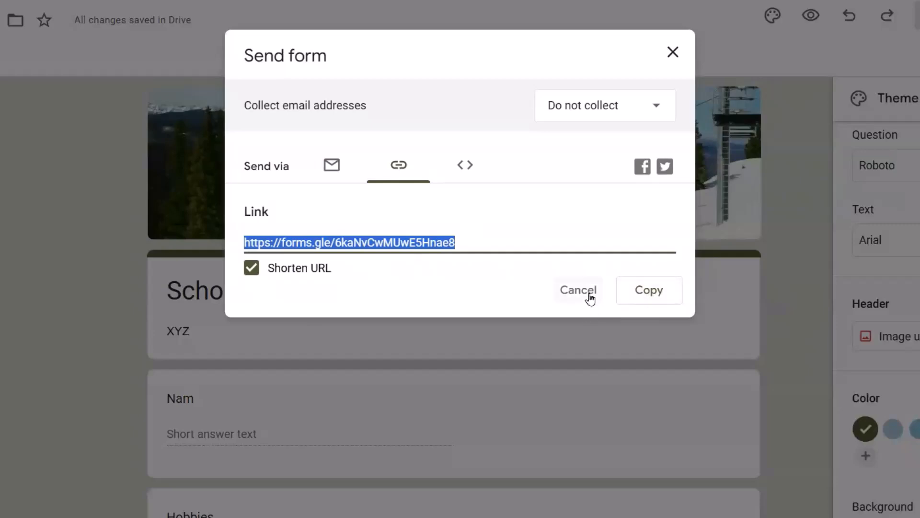
{"action": "left_click", "coordinate": [579, 290]}
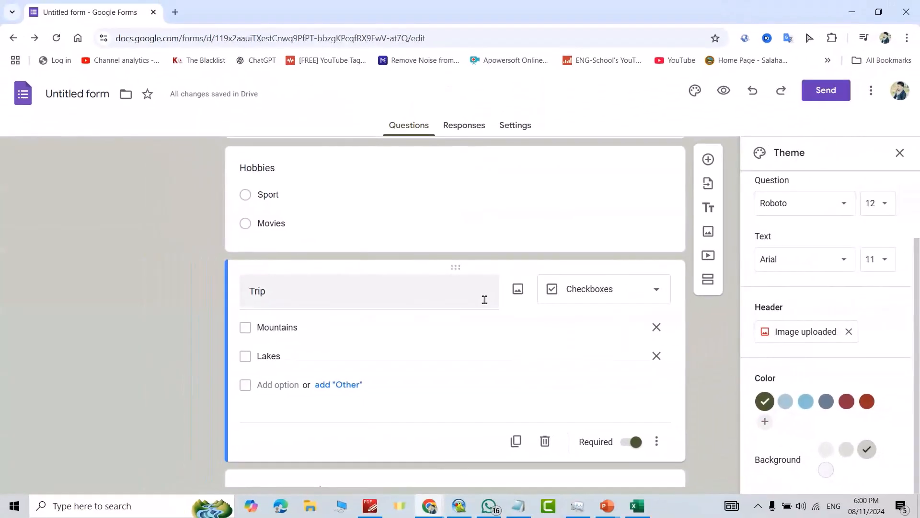